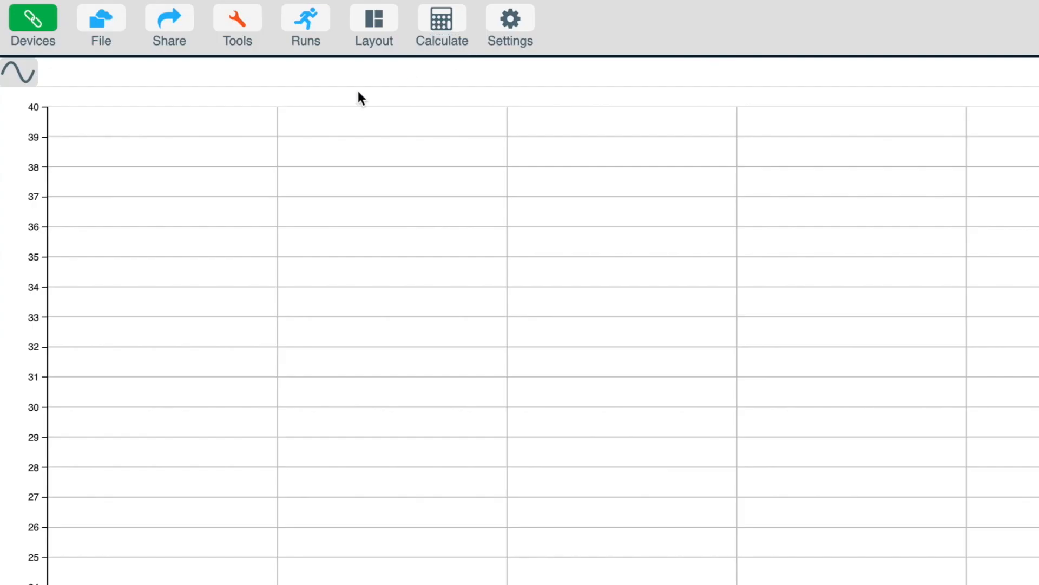
Step: Review the File menu entries, then bring up Settings showing language, separator and version
{"action": "left_click", "coordinate": [101, 26]}
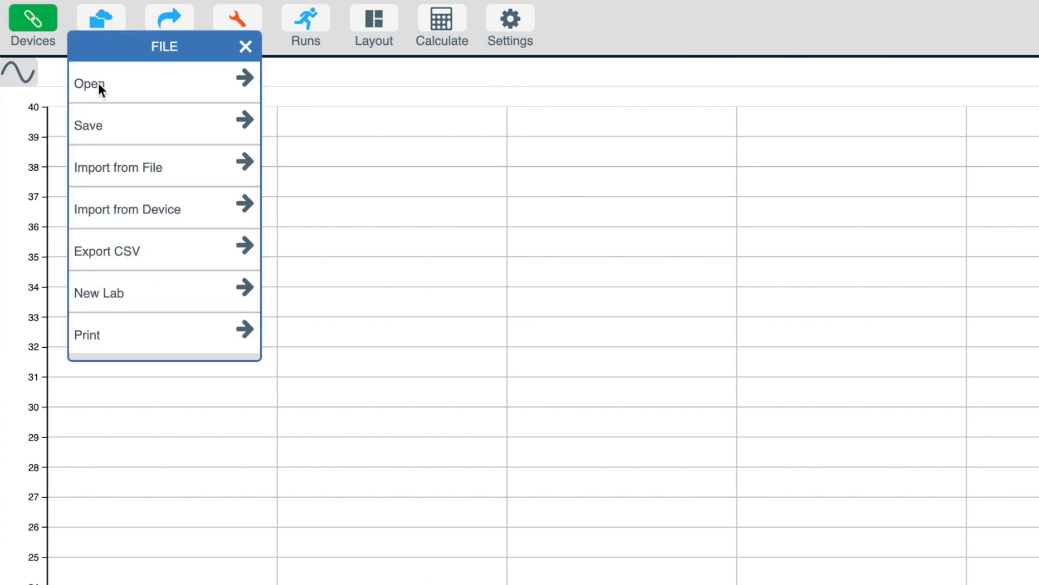
{"action": "mouse_move", "coordinate": [100, 174]}
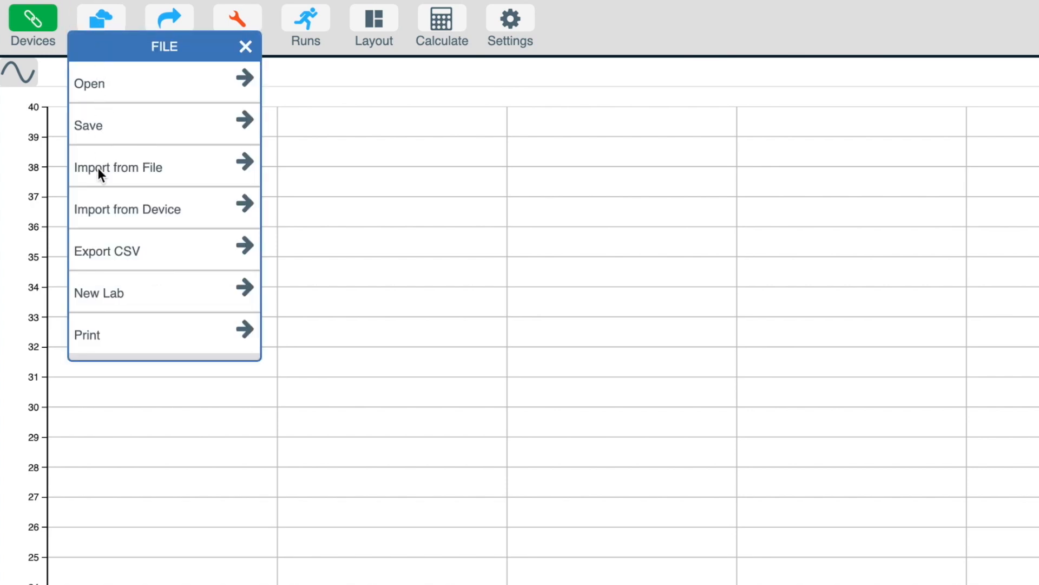
{"action": "mouse_move", "coordinate": [102, 204]}
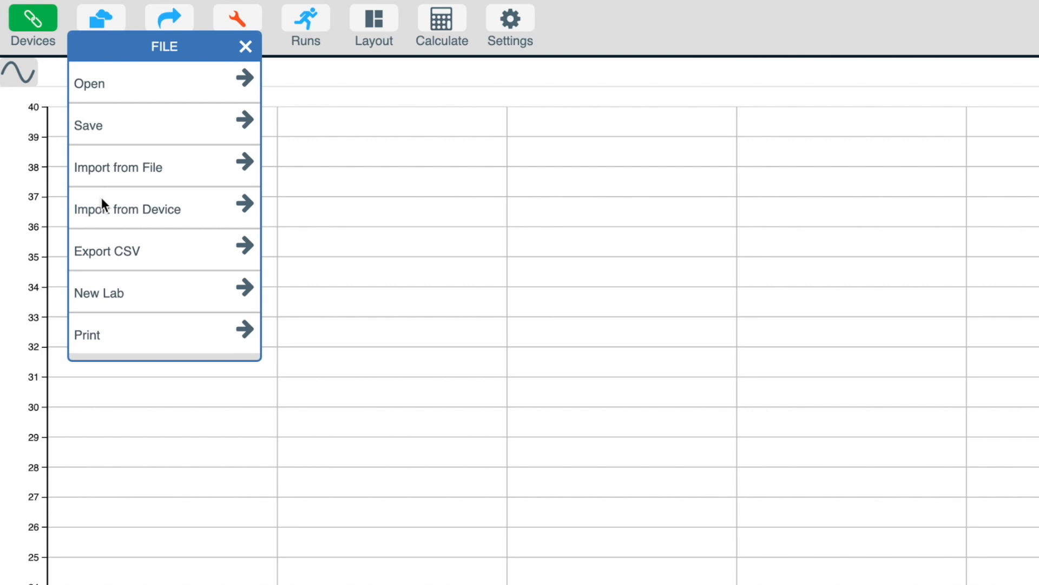
{"action": "mouse_move", "coordinate": [106, 210]}
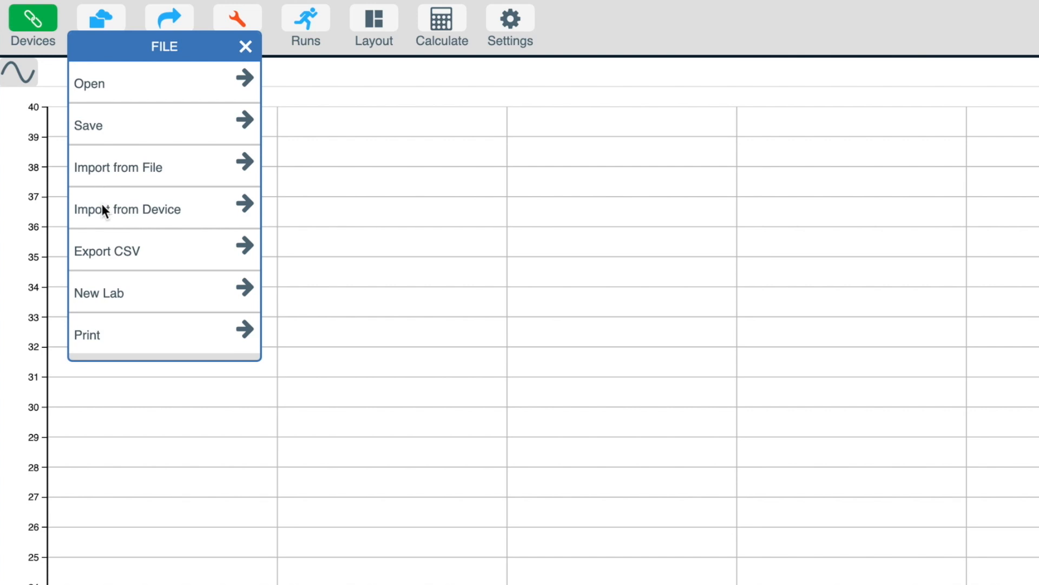
{"action": "left_click", "coordinate": [509, 23]}
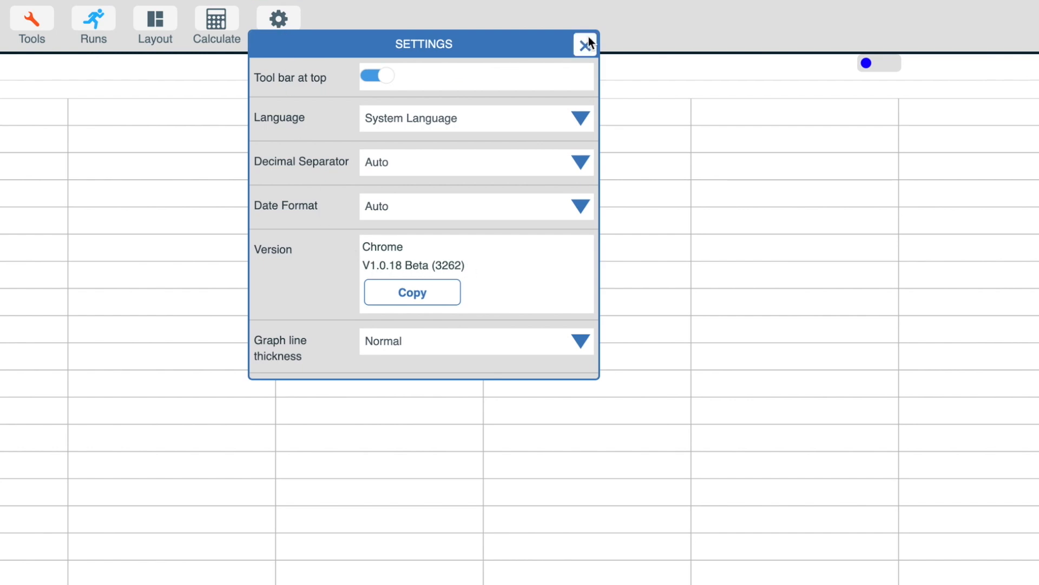
Step: Close Settings and open the saved recording 'Faradays voltage 2.es2'
{"action": "left_click", "coordinate": [586, 44]}
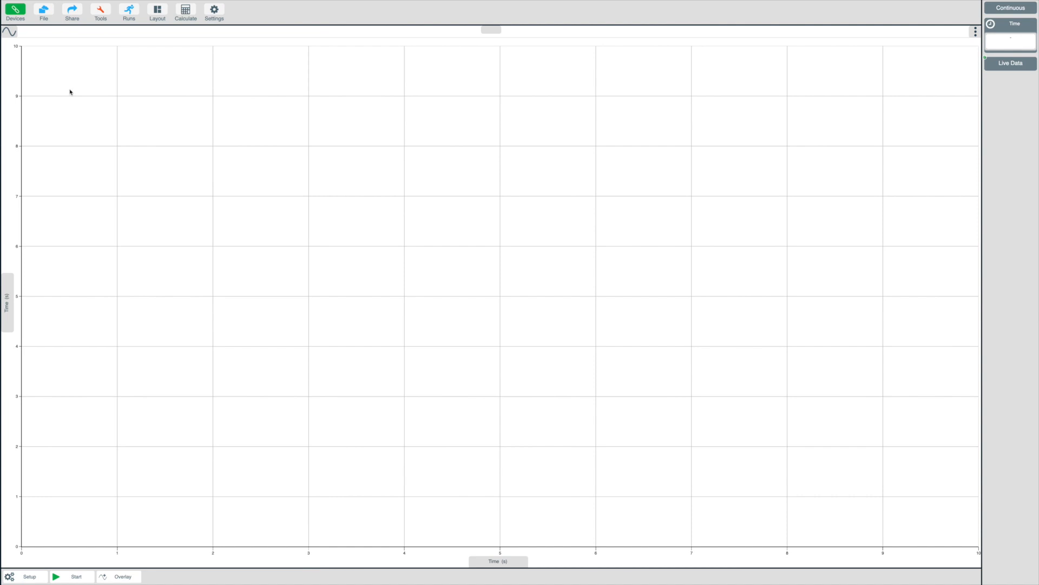
{"action": "mouse_move", "coordinate": [66, 89]}
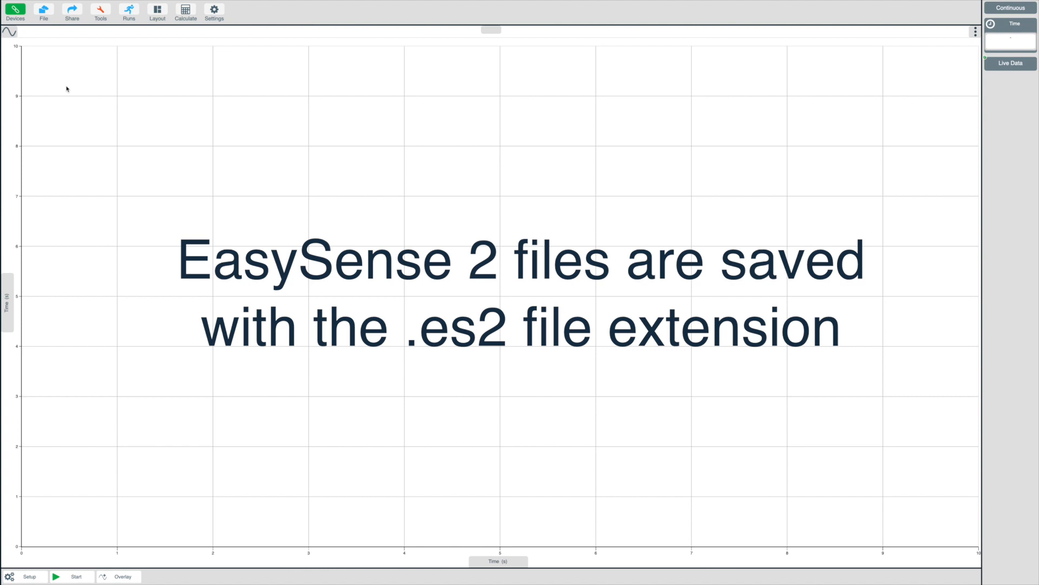
{"action": "left_click", "coordinate": [44, 12]}
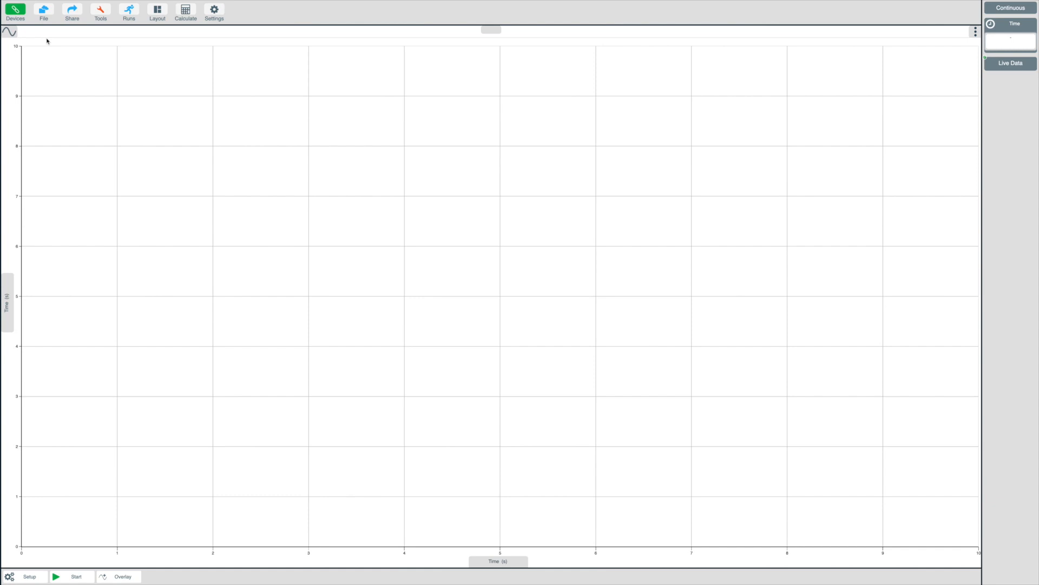
{"action": "left_click", "coordinate": [43, 12]}
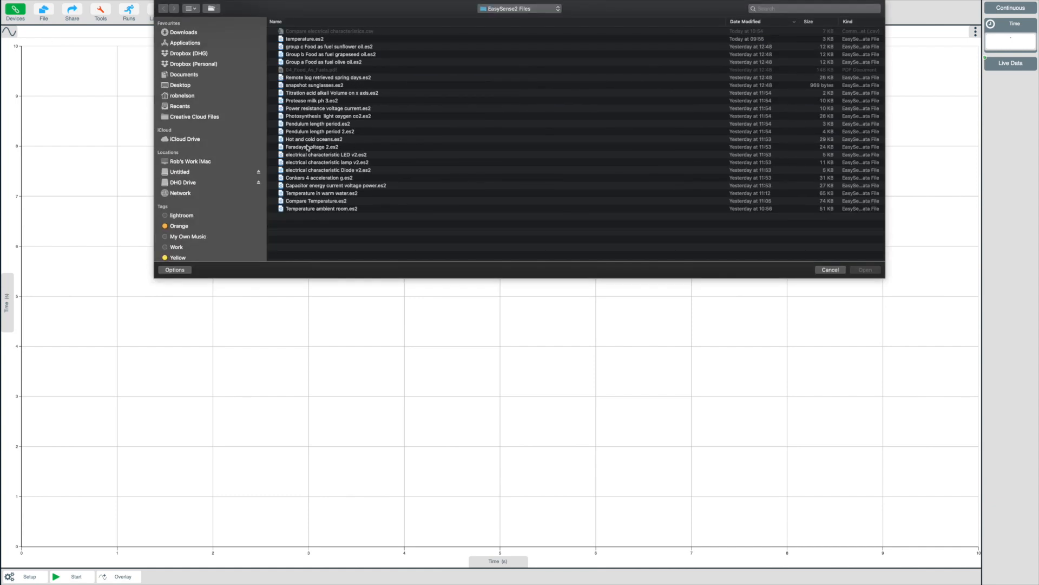
{"action": "left_click", "coordinate": [312, 147]}
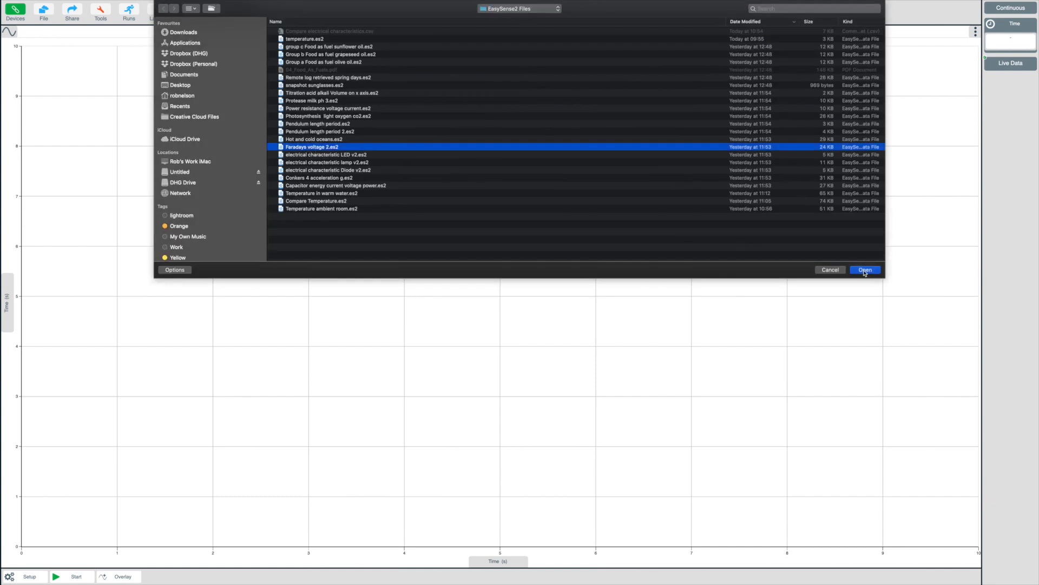
{"action": "left_click", "coordinate": [864, 269]}
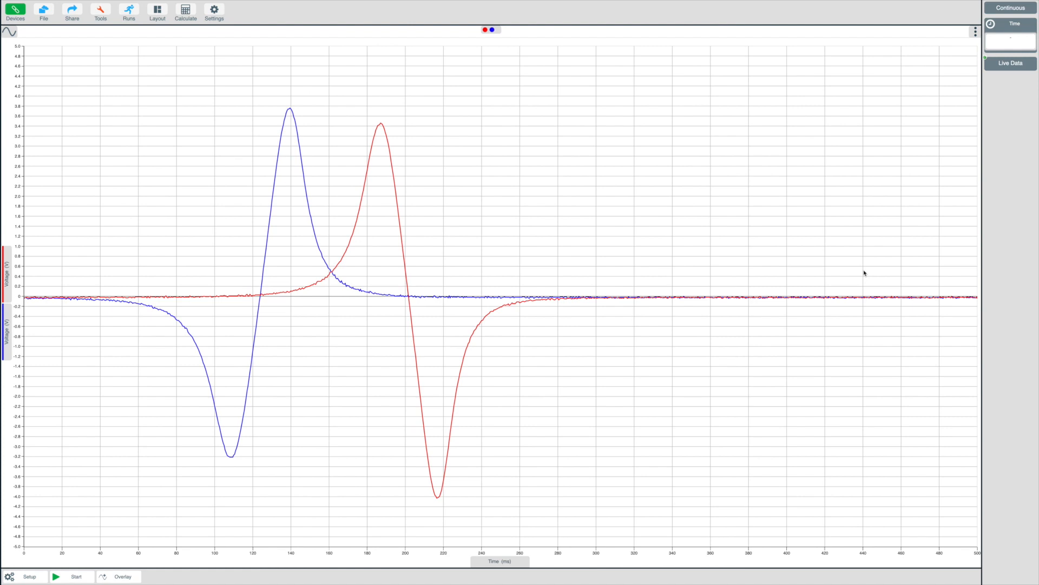
Step: Save the temperature recording as a new file named 'Ocean'
{"action": "left_click", "coordinate": [44, 12]}
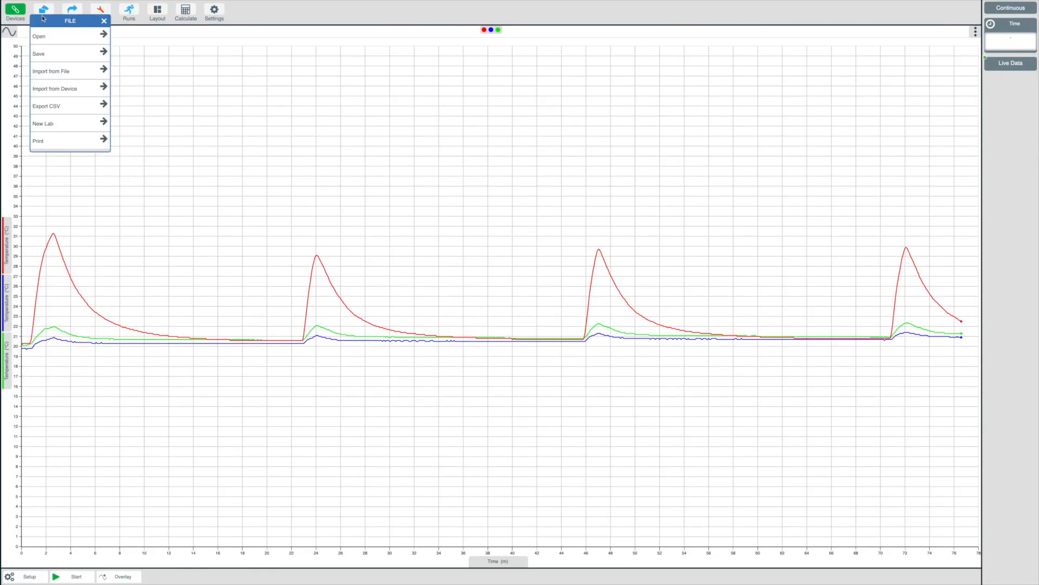
{"action": "left_click", "coordinate": [38, 53]}
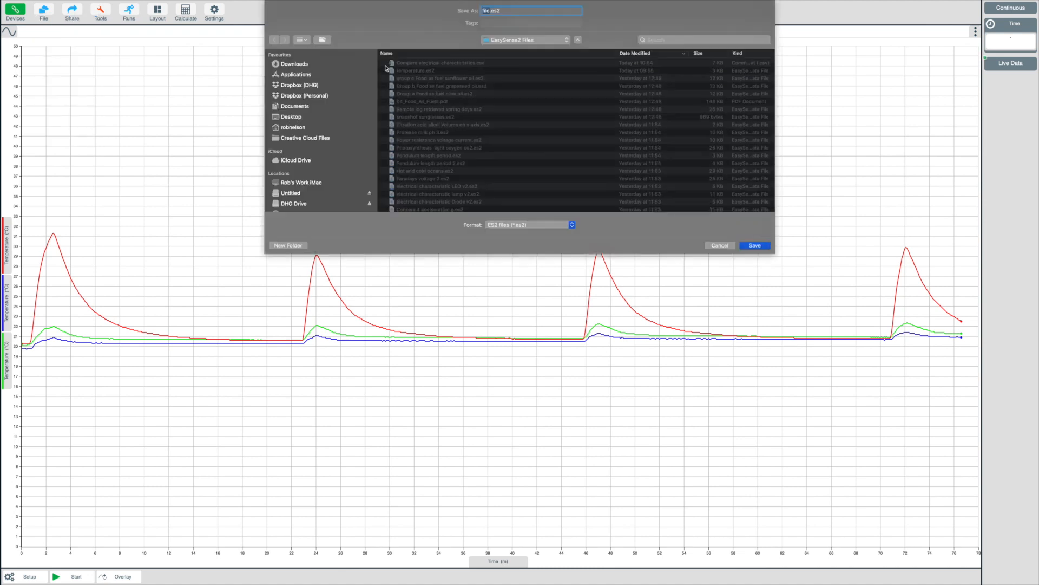
{"action": "type", "text": "Oceans"}
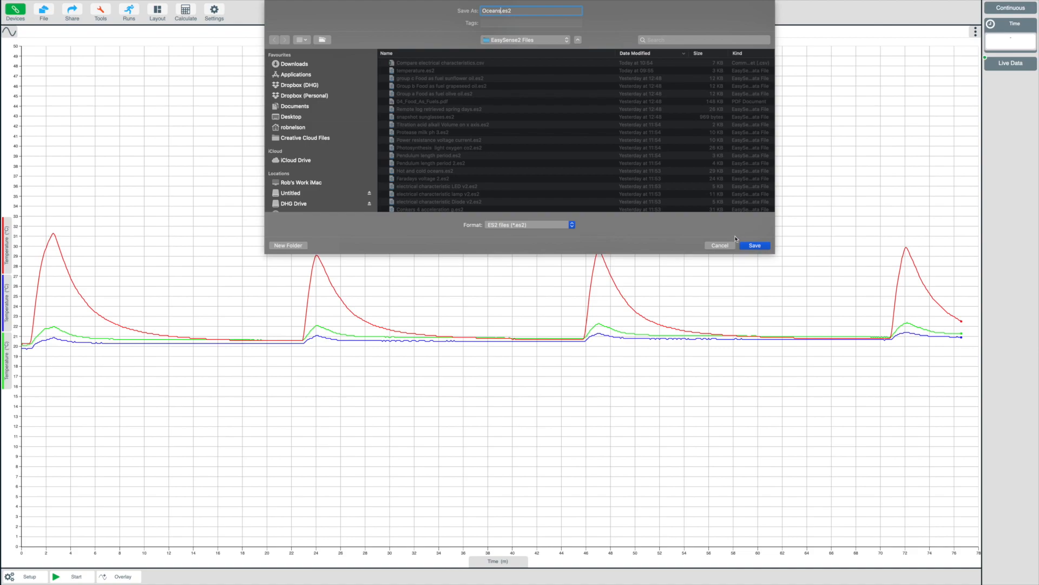
{"action": "left_click", "coordinate": [753, 245]}
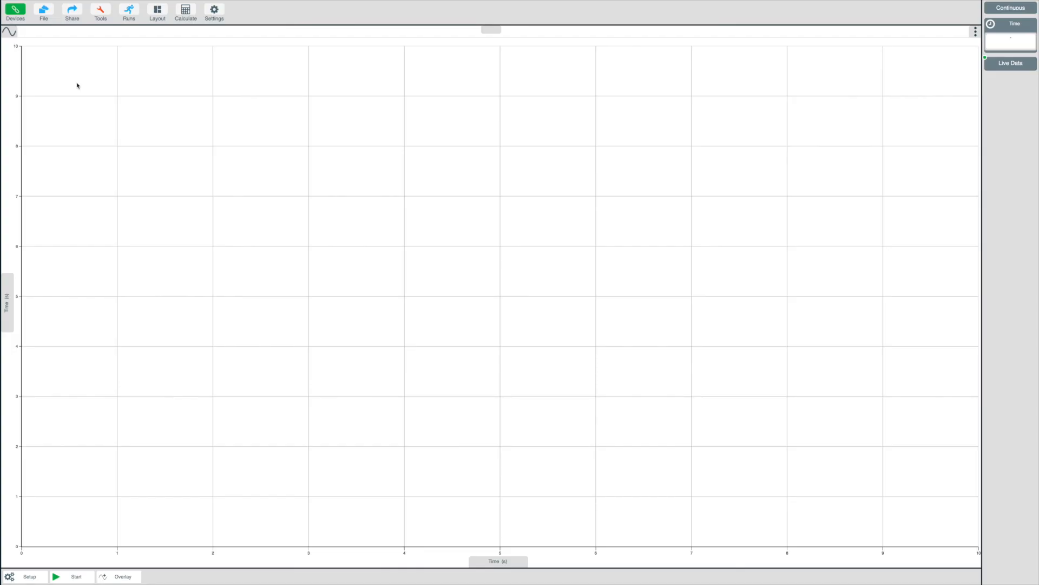
Step: Import two voltage and current recordings from file onto the graph
{"action": "left_click", "coordinate": [44, 12]}
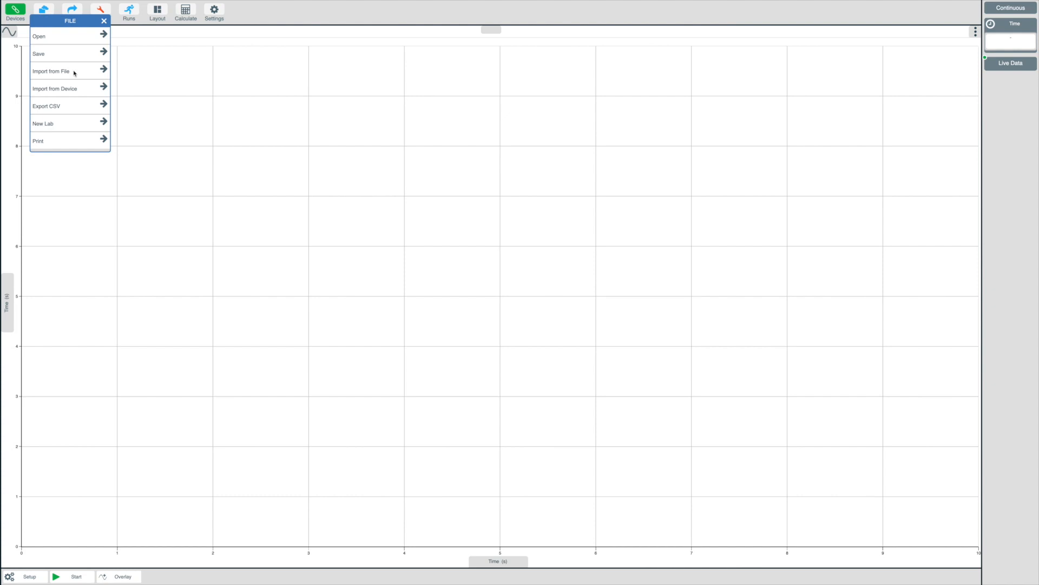
{"action": "left_click", "coordinate": [50, 71]}
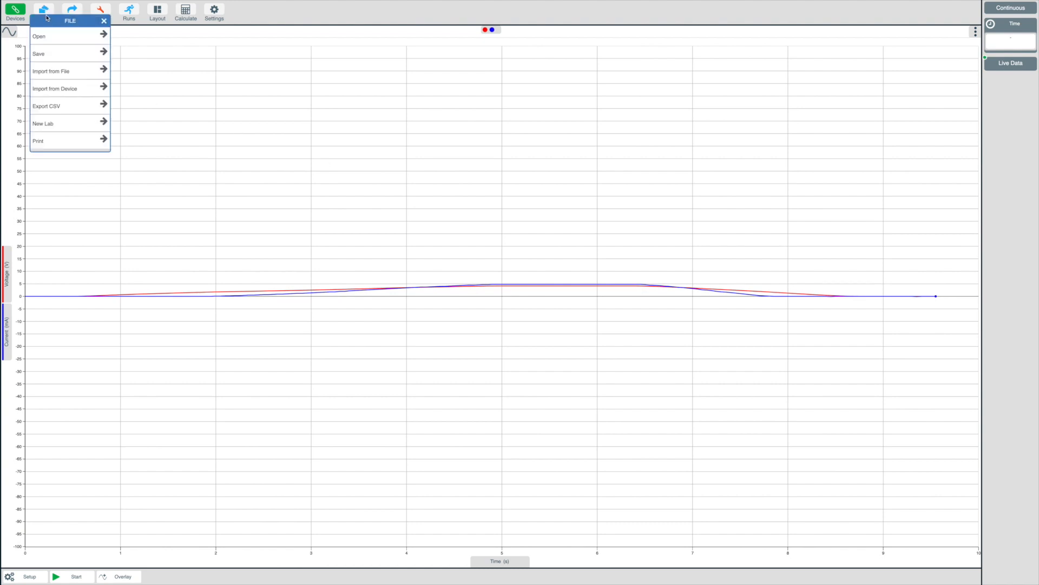
{"action": "left_click", "coordinate": [39, 36]}
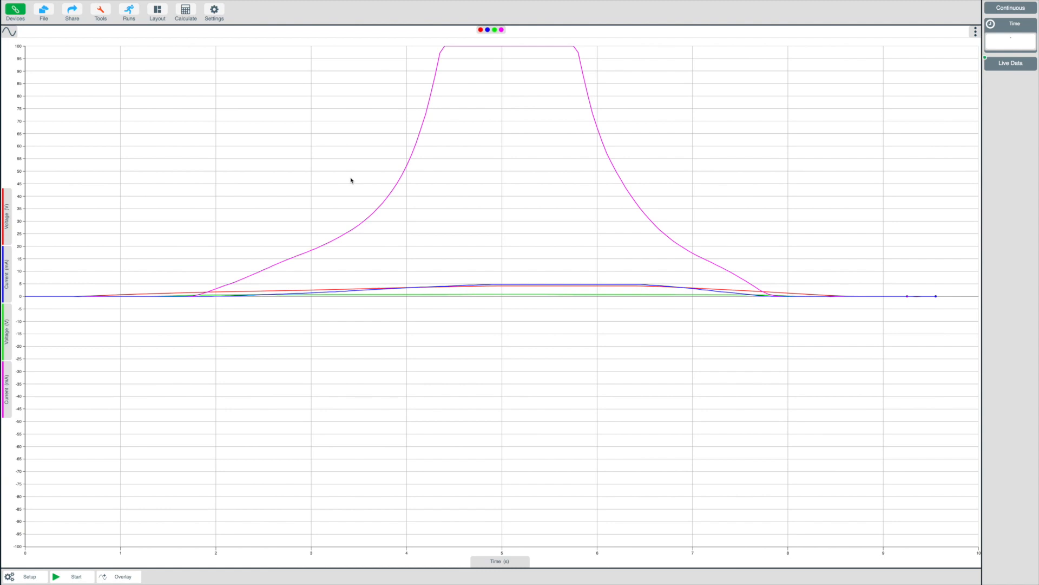
Step: Turn on area measurement for each line and bring up the layout choices
{"action": "left_click", "coordinate": [100, 9]}
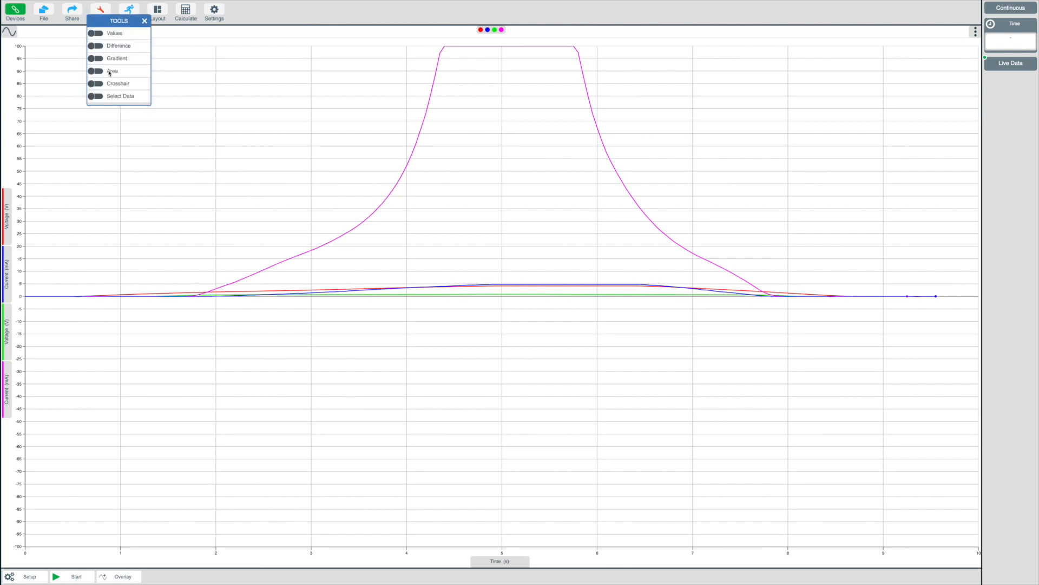
{"action": "left_click", "coordinate": [95, 71]}
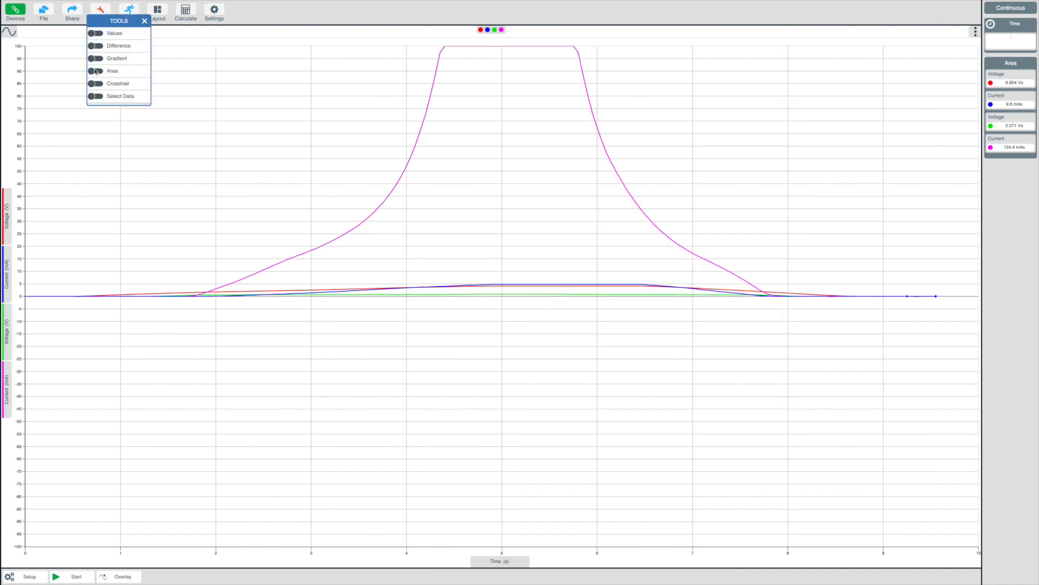
{"action": "left_click", "coordinate": [157, 12]}
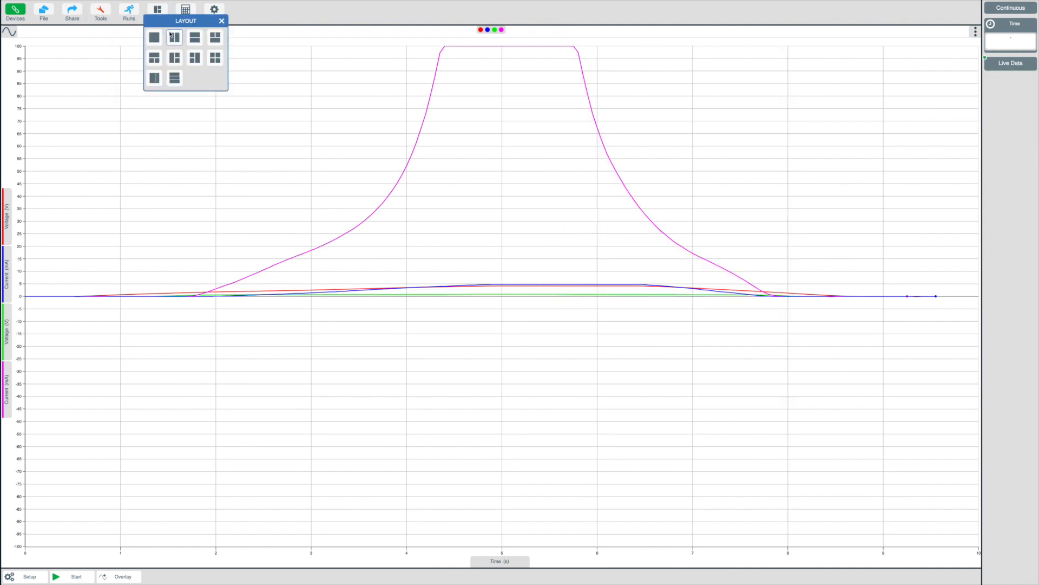
Step: Pick a different screen layout from the layout choices
{"action": "left_click", "coordinate": [173, 37]}
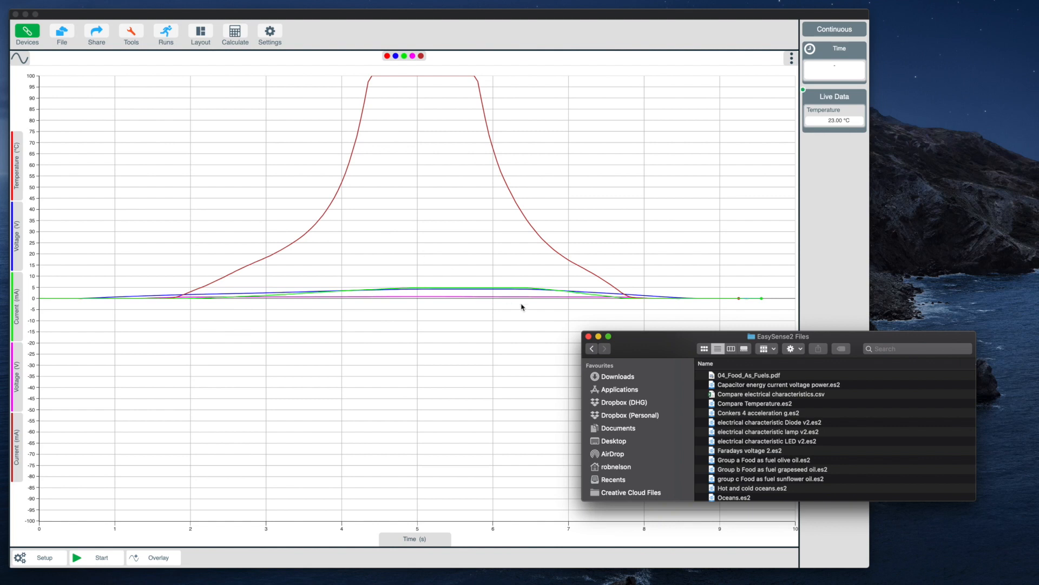
Step: Load the electrical characteristics data file, giving two graphs and a four-column table
{"action": "left_click", "coordinate": [588, 336]}
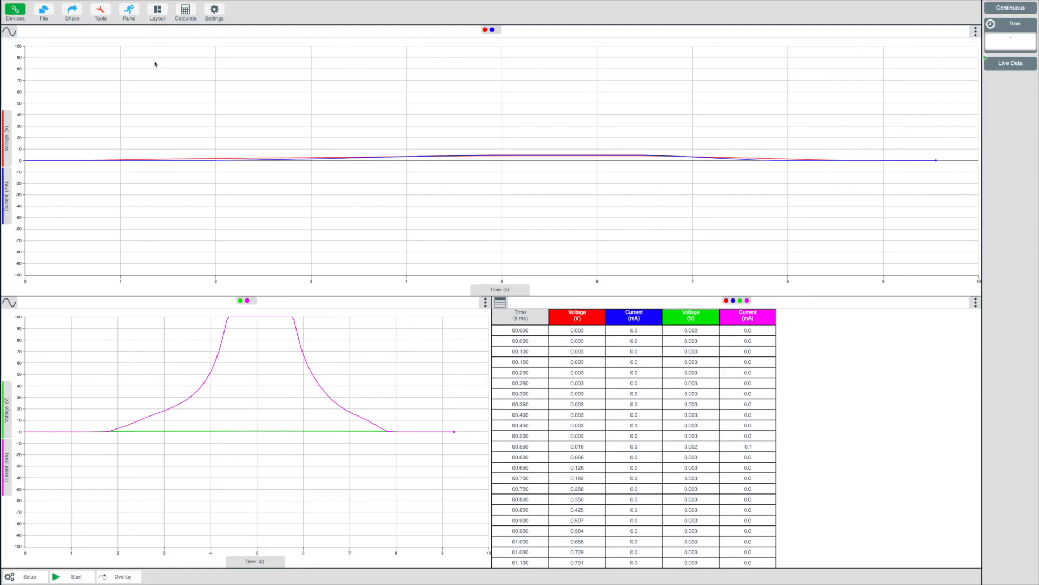
Step: Export the data as 'Compare electrical characteristics.csv', overwriting the existing copy
{"action": "left_click", "coordinate": [44, 12]}
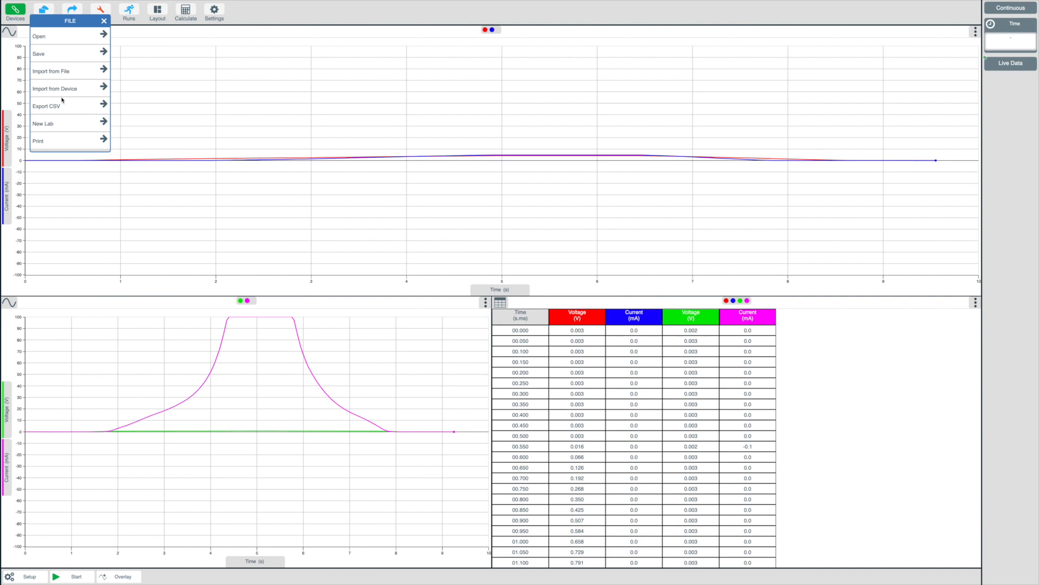
{"action": "left_click", "coordinate": [45, 106]}
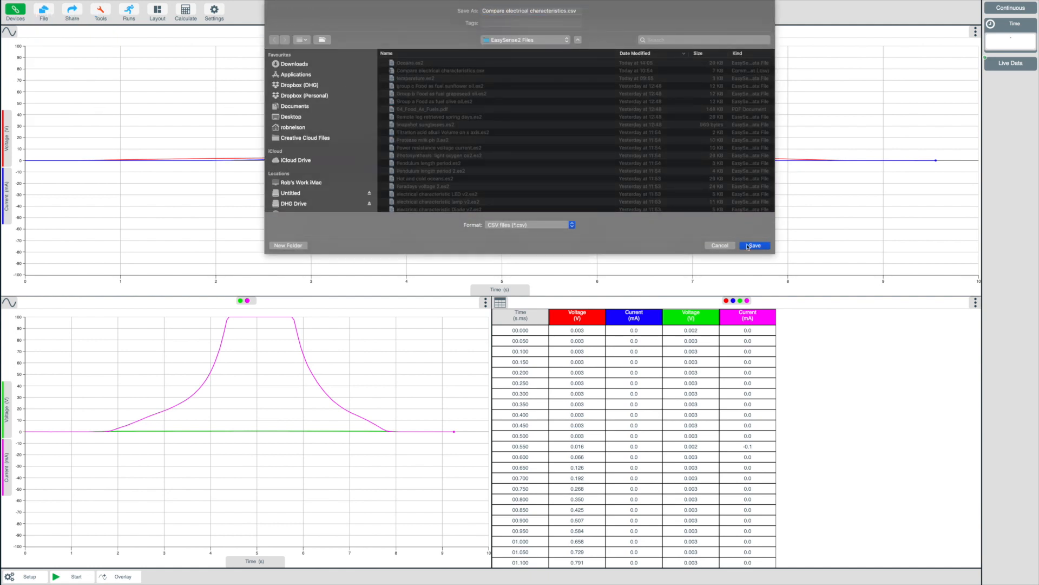
{"action": "left_click", "coordinate": [754, 245]}
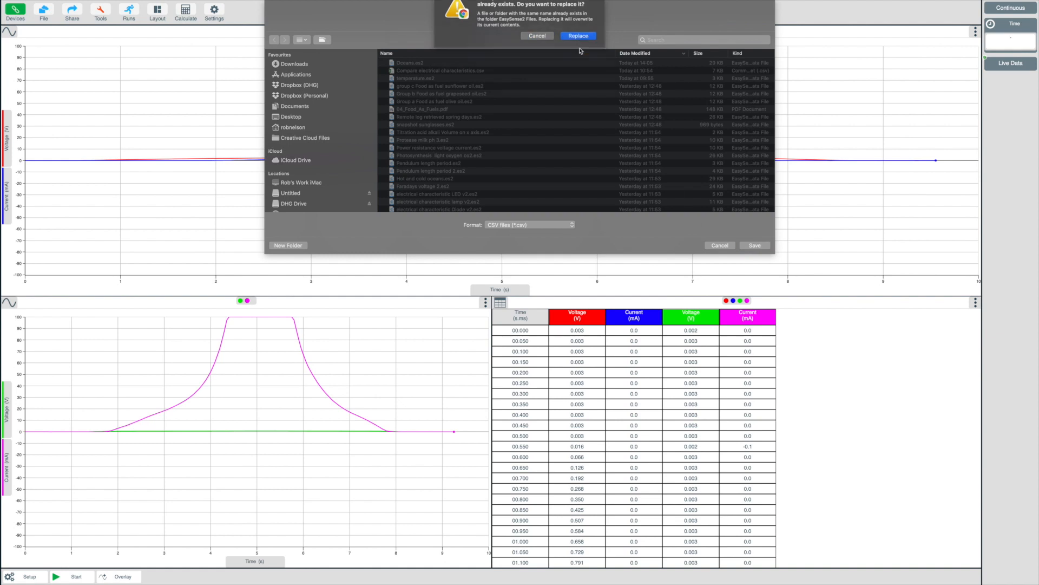
{"action": "left_click", "coordinate": [577, 35]}
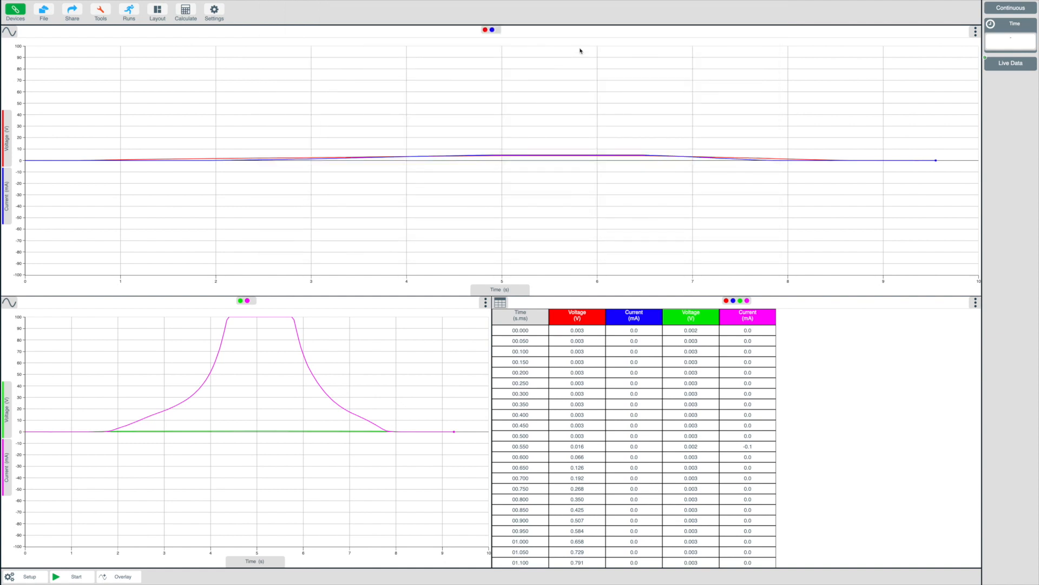
Step: Set up a print of the shaded-area graph in landscape orientation
{"action": "left_click", "coordinate": [44, 10]}
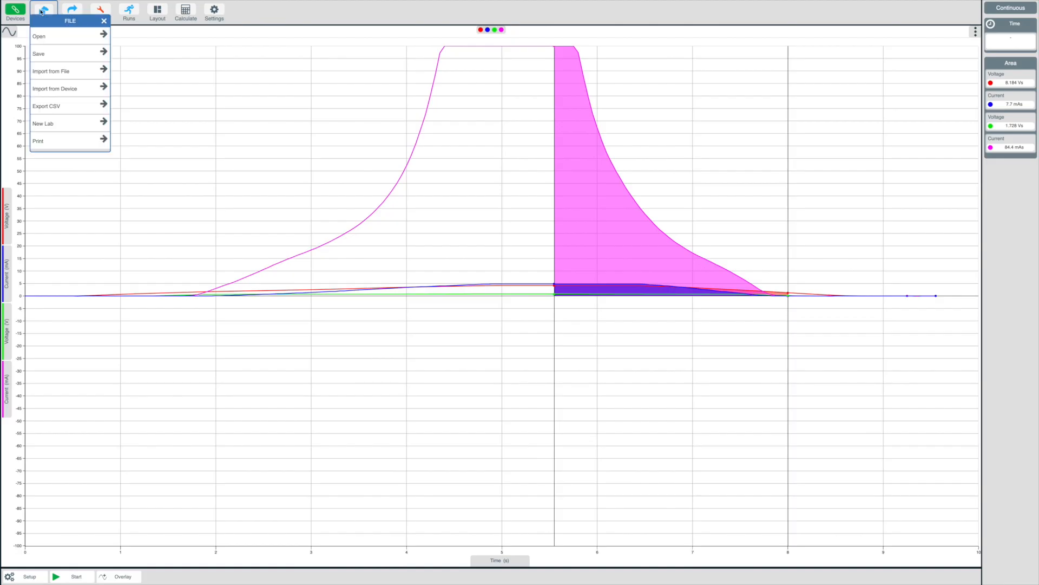
{"action": "left_click", "coordinate": [38, 141]}
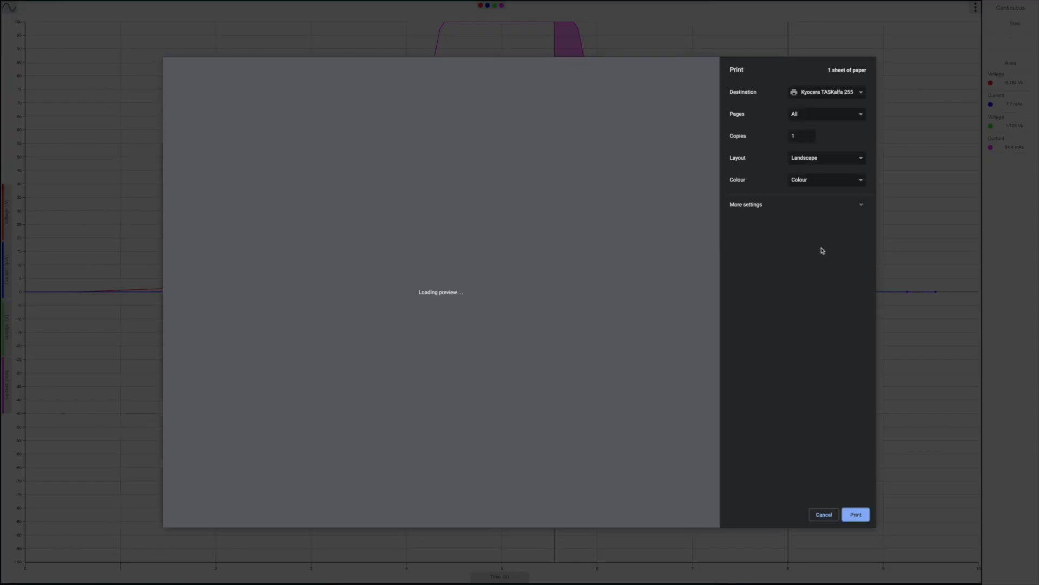
{"action": "left_click", "coordinate": [826, 158]}
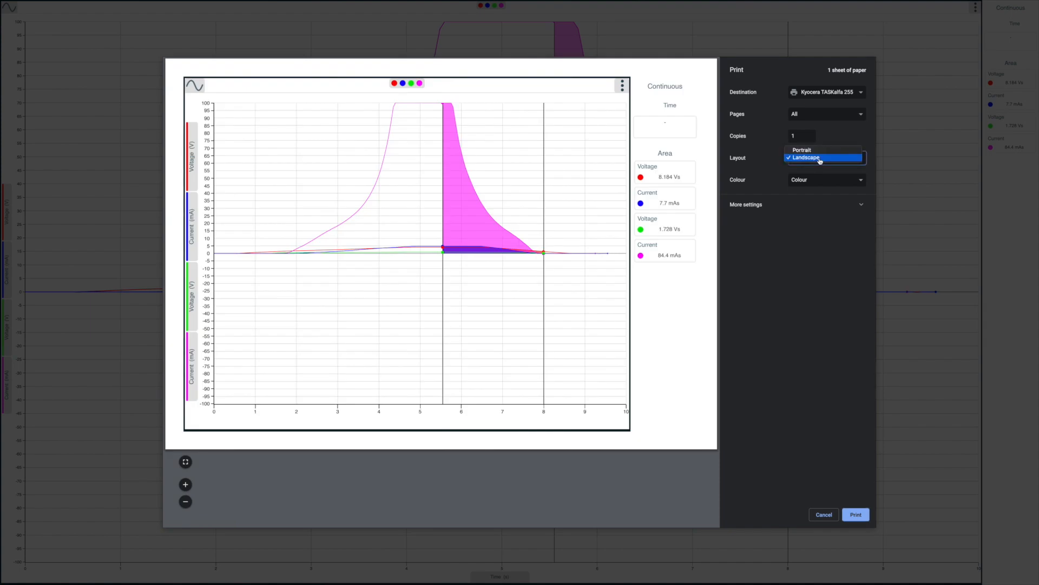
{"action": "left_click", "coordinate": [806, 157]}
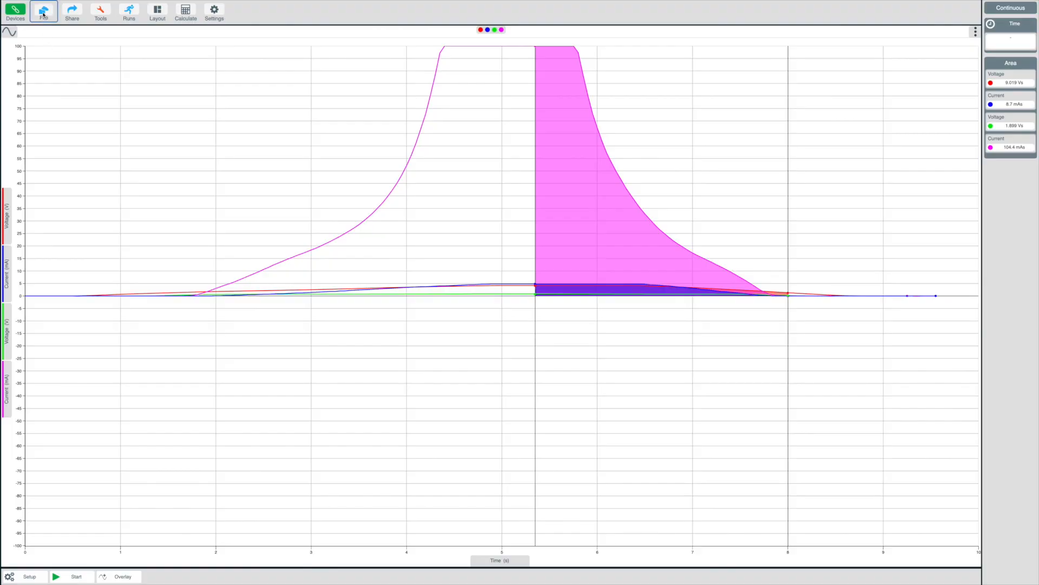
Step: Start a new lab and switch on the temperature sensor in Devices
{"action": "left_click", "coordinate": [29, 576]}
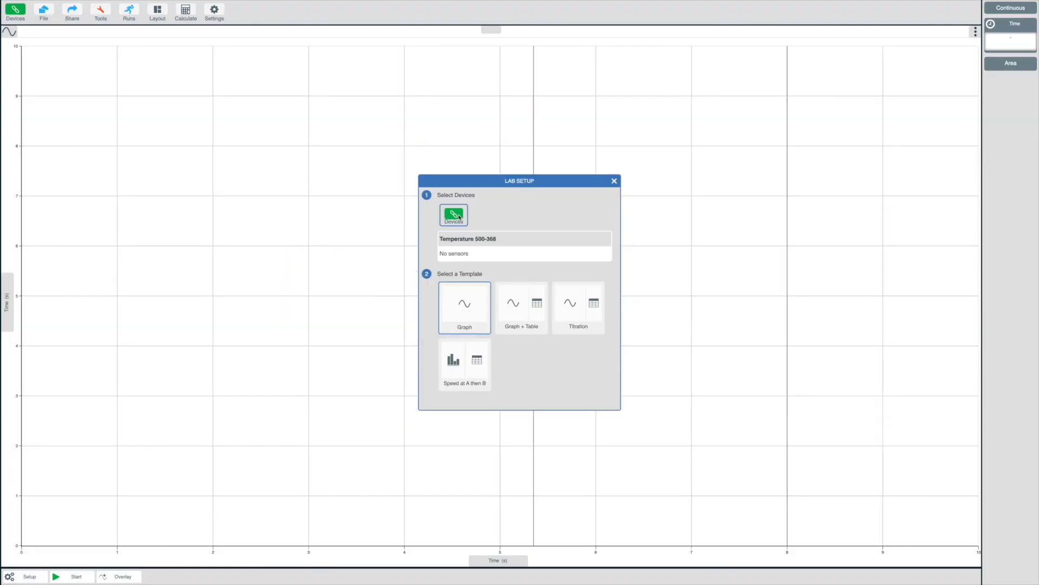
{"action": "mouse_move", "coordinate": [502, 219]}
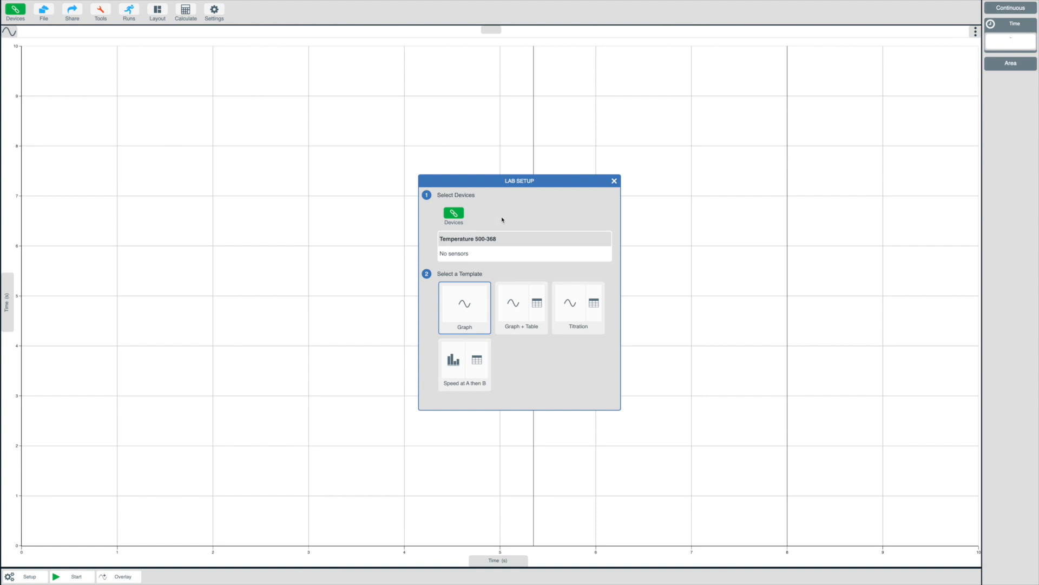
{"action": "left_click", "coordinate": [453, 213]}
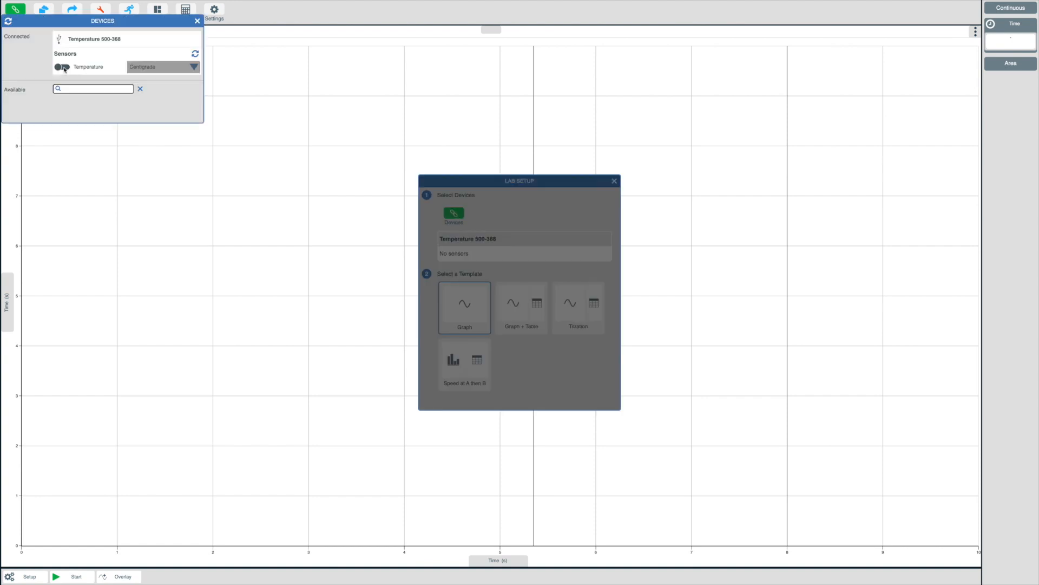
{"action": "left_click", "coordinate": [60, 66]}
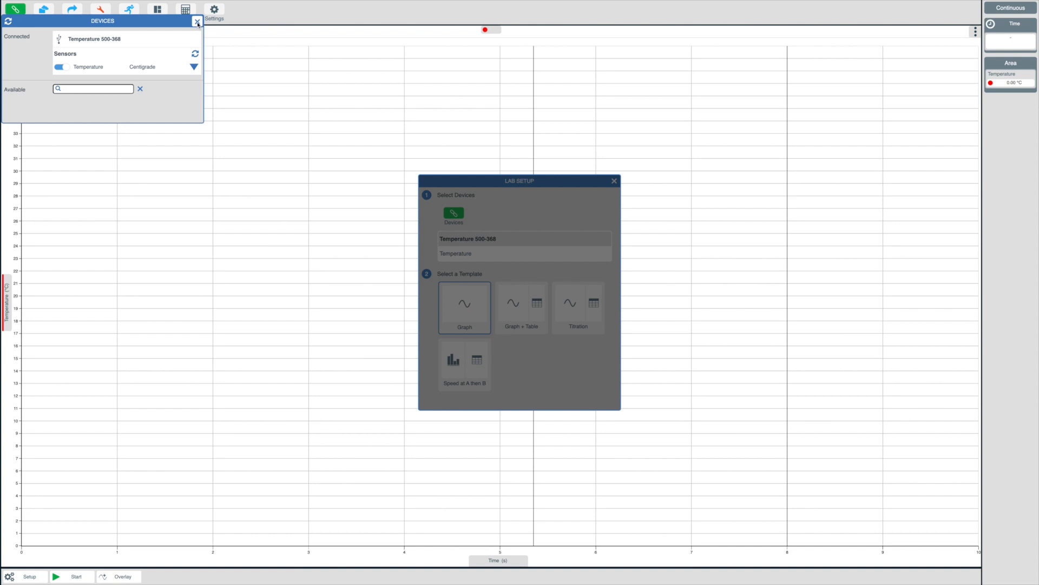
{"action": "left_click", "coordinate": [197, 21]}
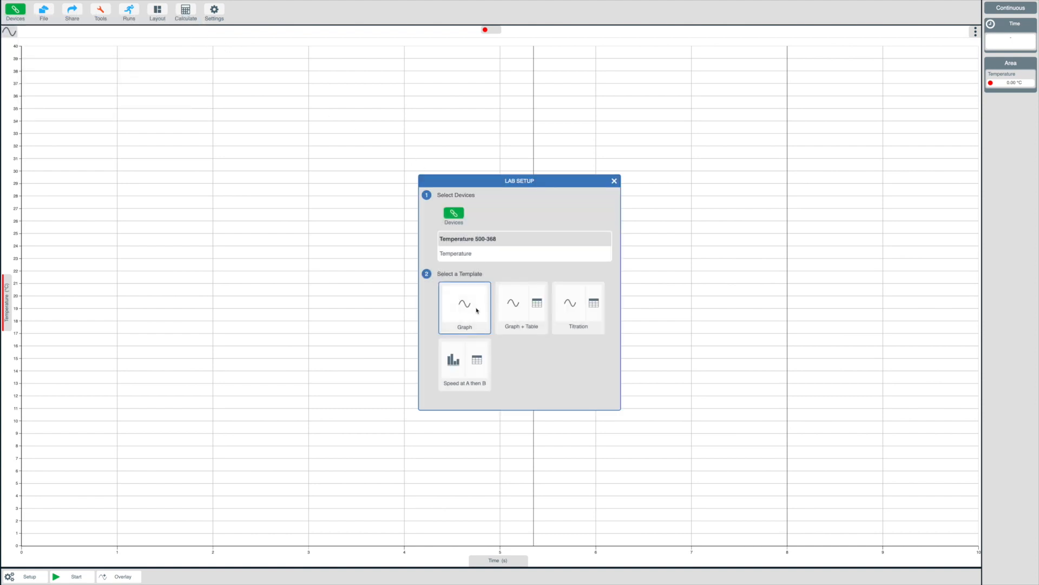
Step: Apply the Graph + Table template and close Lab Setup
{"action": "left_click", "coordinate": [521, 307]}
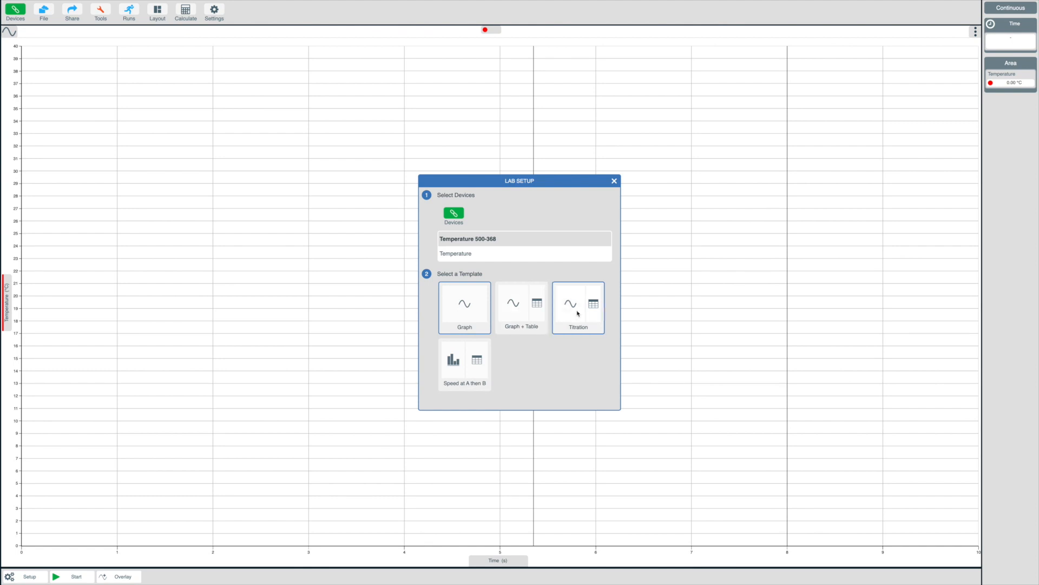
{"action": "mouse_move", "coordinate": [575, 321]}
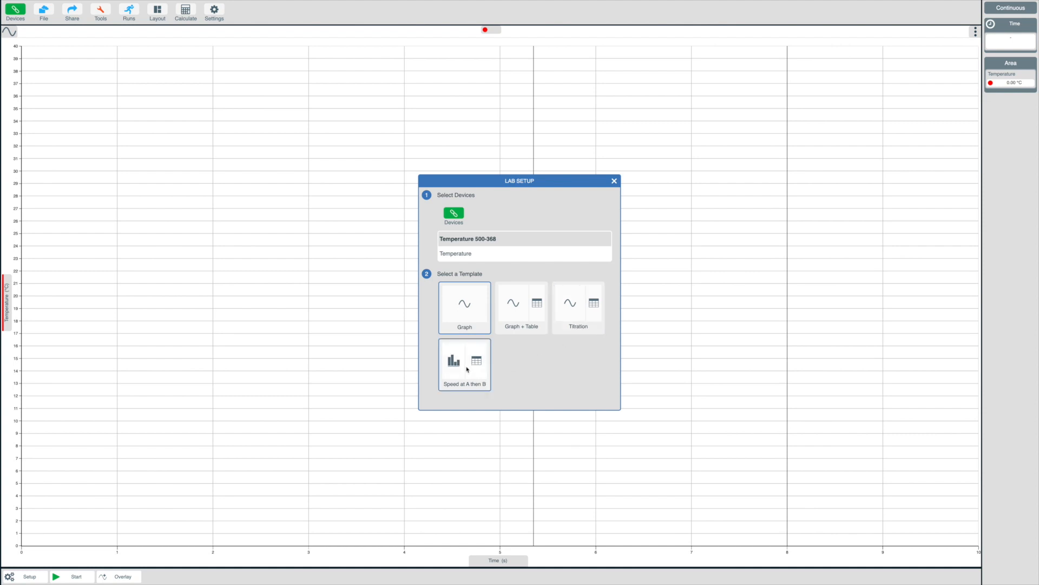
{"action": "left_click", "coordinate": [520, 306]}
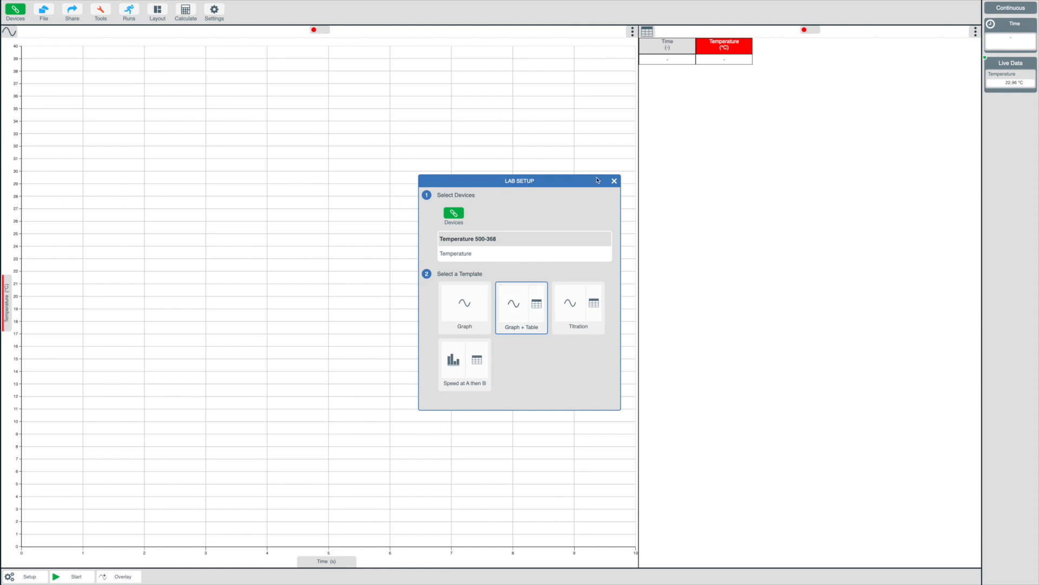
{"action": "left_click", "coordinate": [613, 181]}
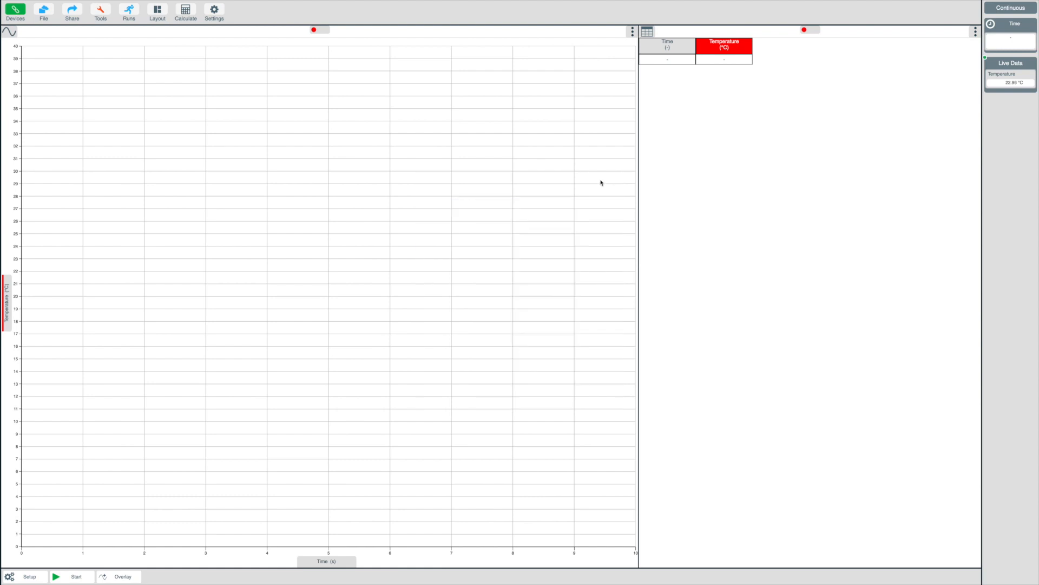
Step: Record about six seconds of temperature readings, then stop the run
{"action": "left_click", "coordinate": [75, 576]}
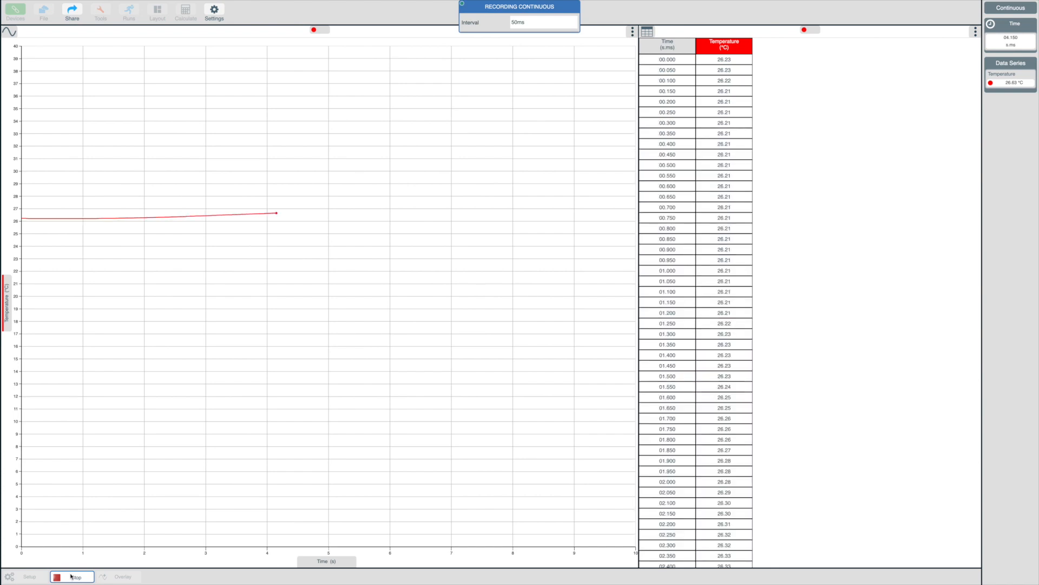
{"action": "left_click", "coordinate": [71, 576]}
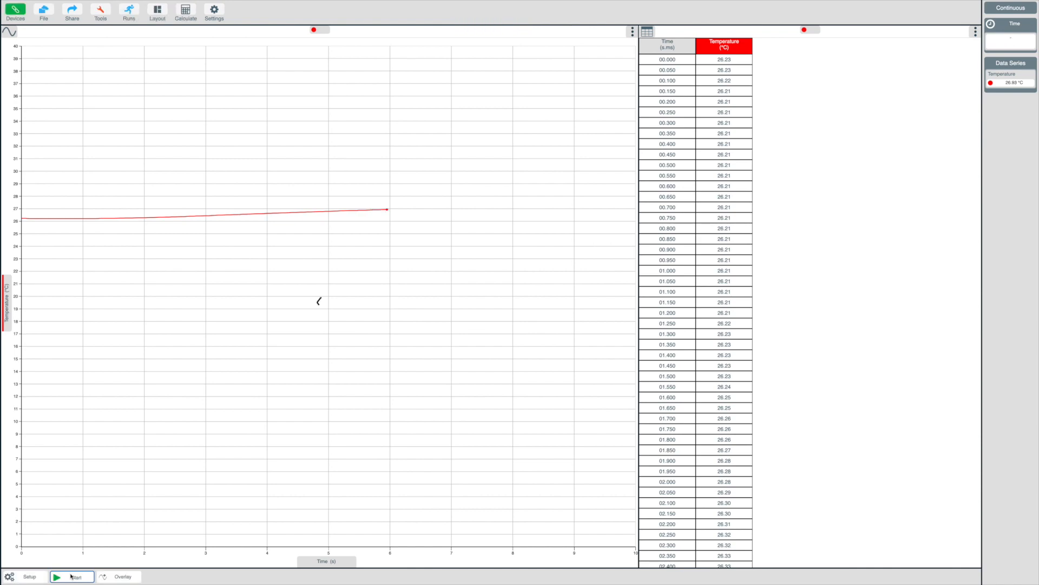